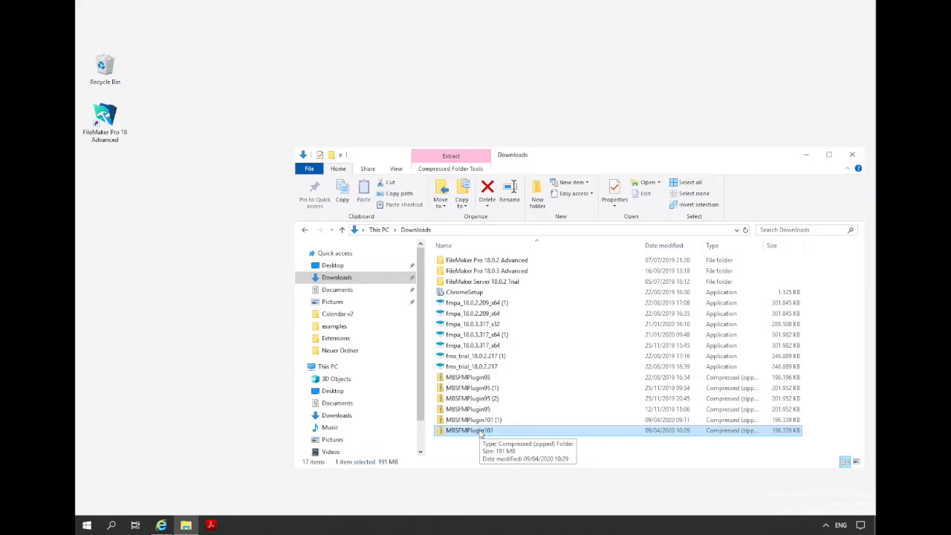
Step: Open MBSFMPlugin101.zip from Downloads and go into its inner folder's Examples folder
double_click(469, 430)
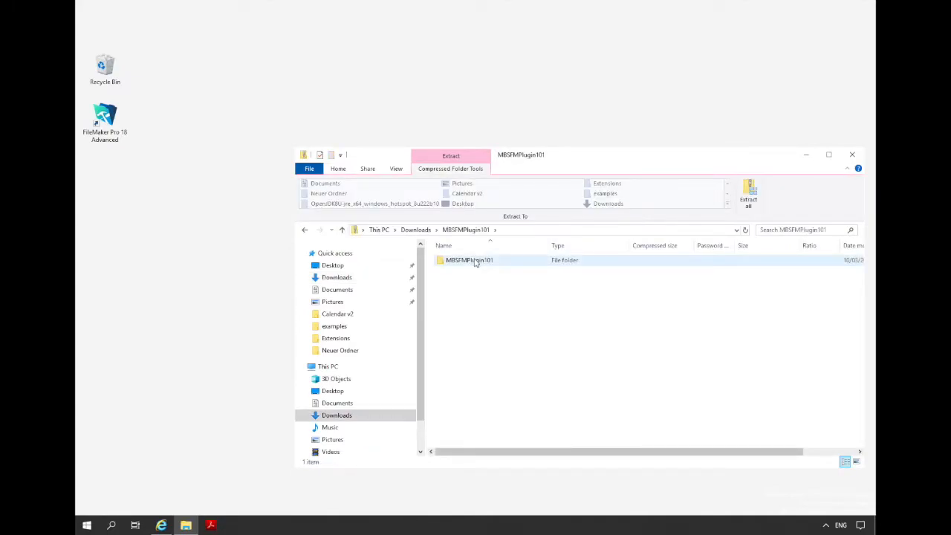
double_click(469, 260)
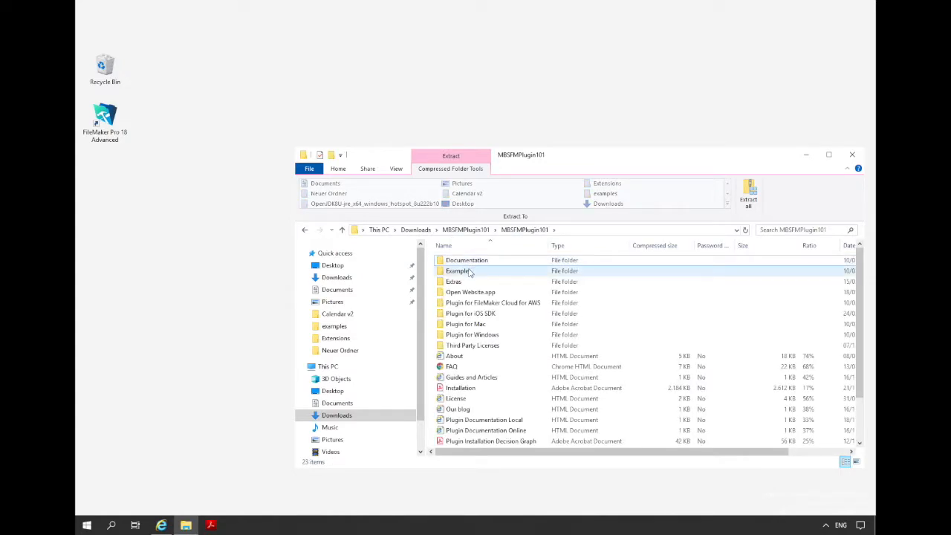
click(458, 271)
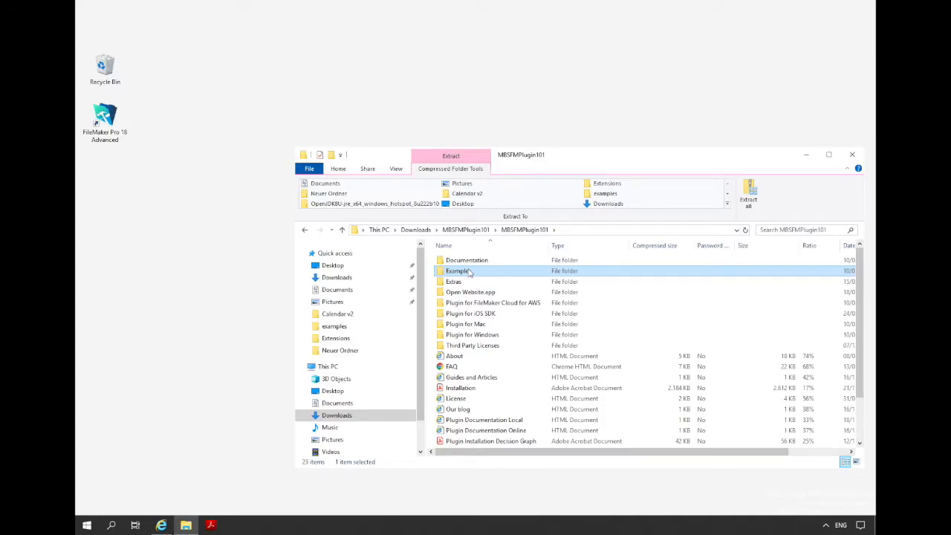
right_click(458, 271)
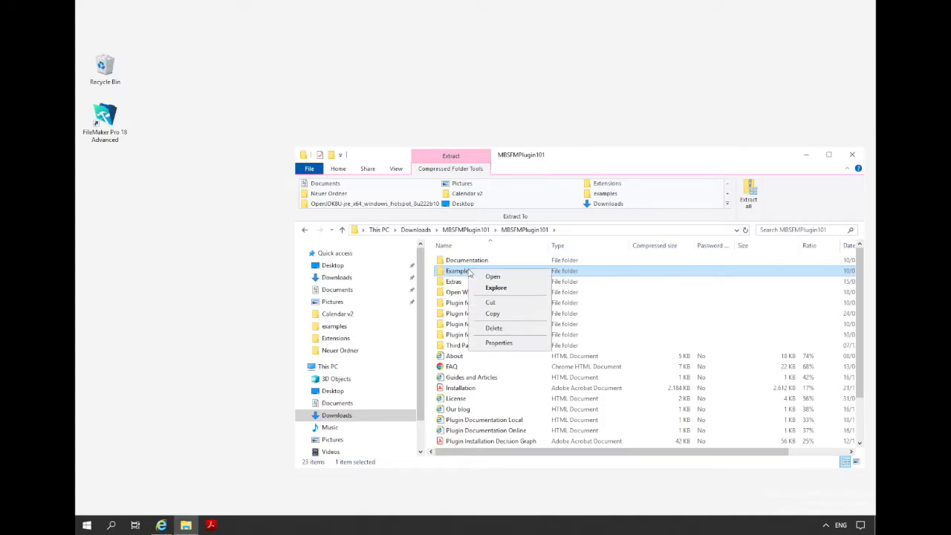
click(491, 101)
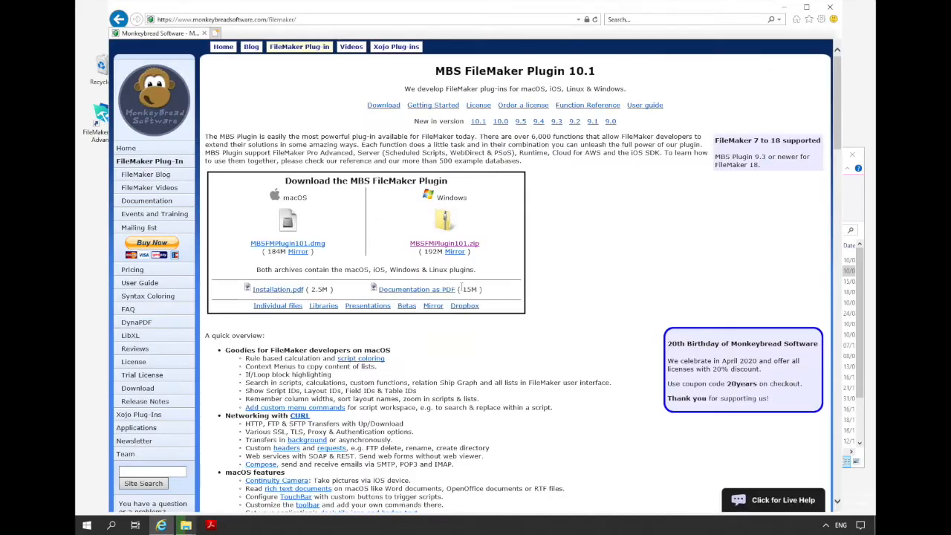
Step: Reach the Barcode.Generate entry via Function Reference and scroll to its Example Databases
click(587, 104)
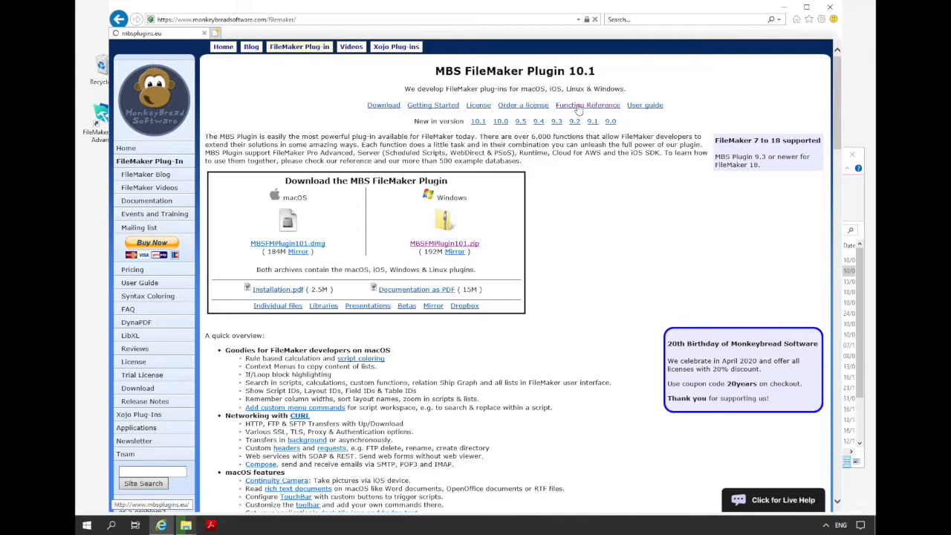
click(587, 104)
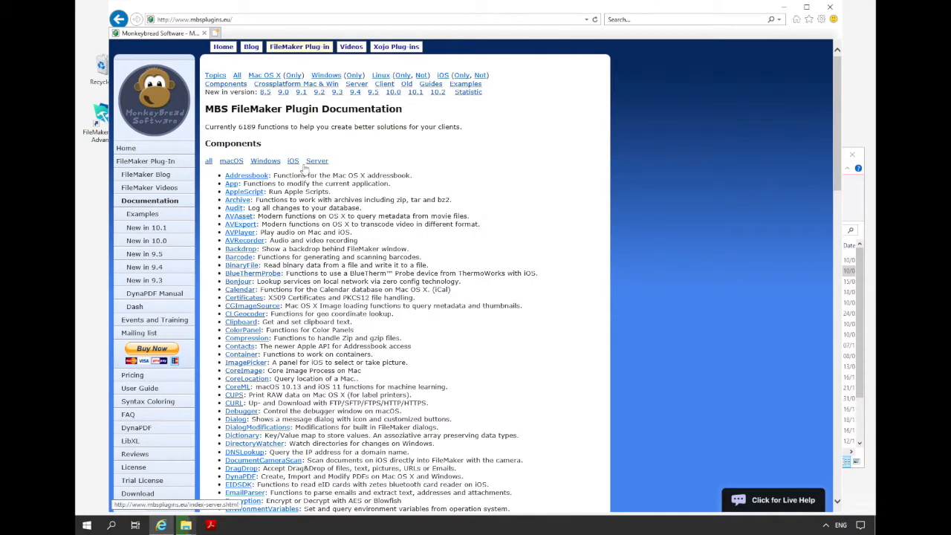
click(239, 256)
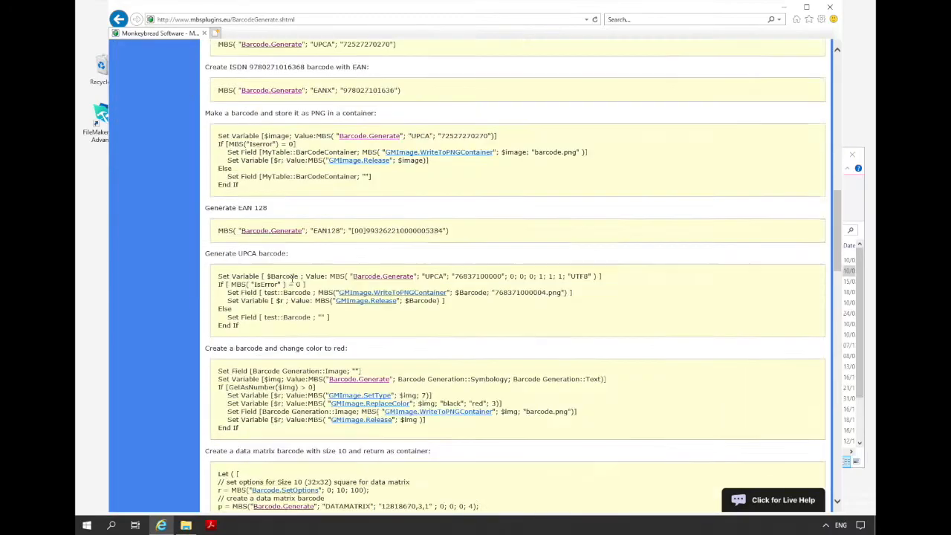
scroll(down, 3)
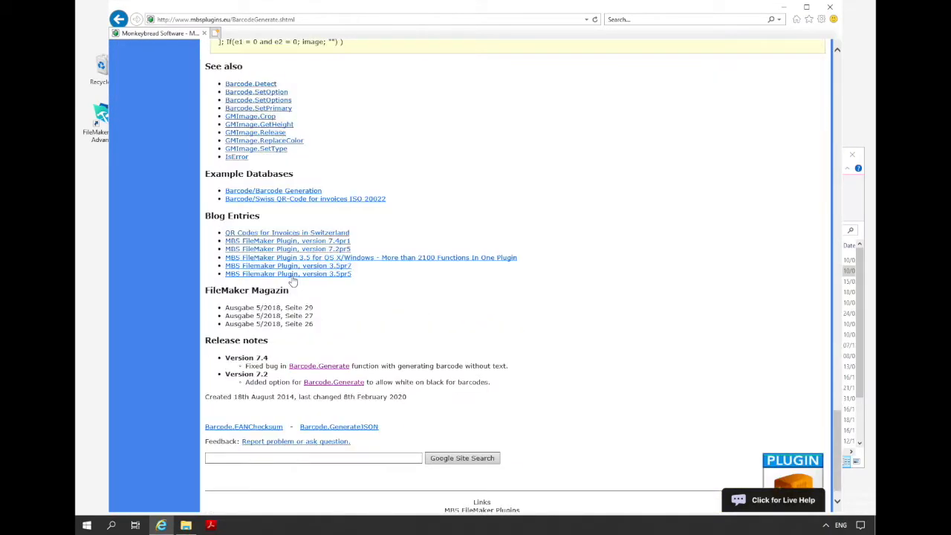
mouse_move(195, 253)
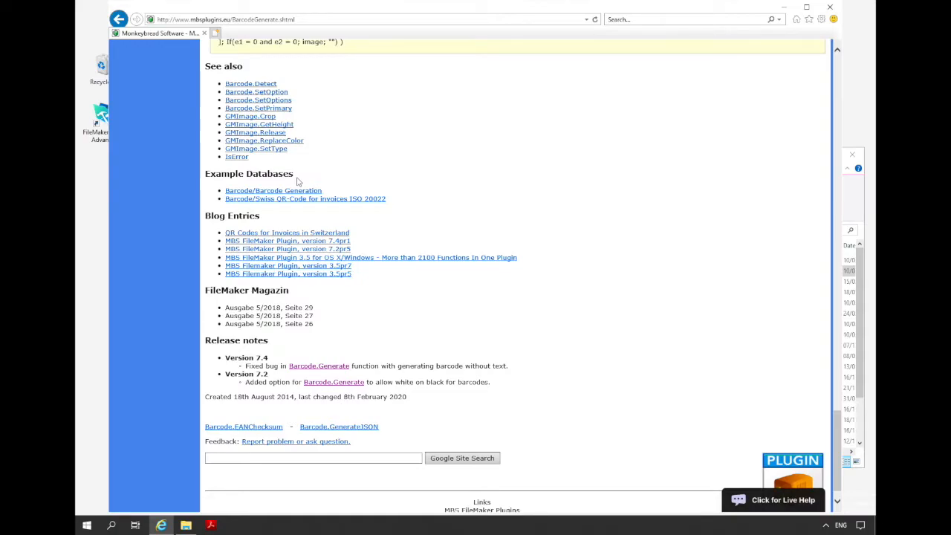
click(186, 526)
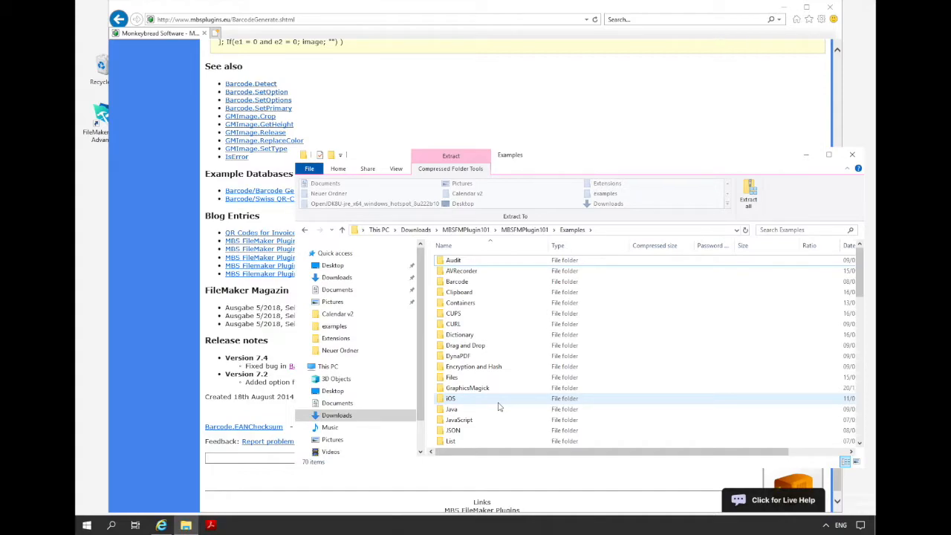
Step: Scroll down through the Examples subfolder list
scroll(down, 3)
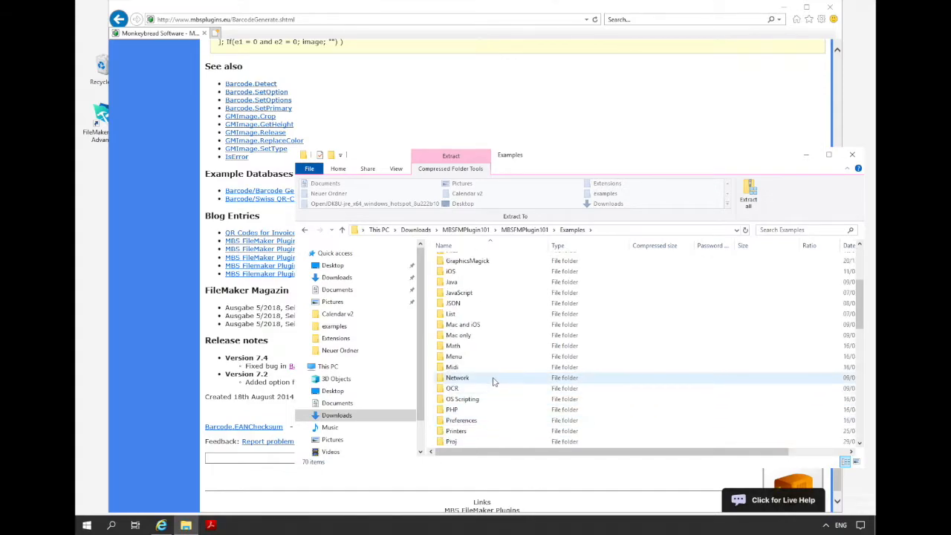
scroll(down, 3)
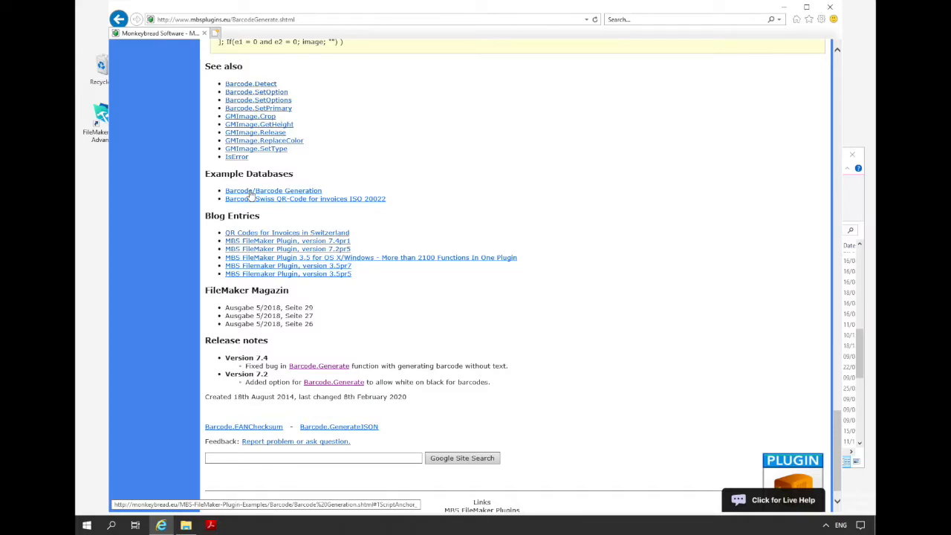
mouse_move(235, 196)
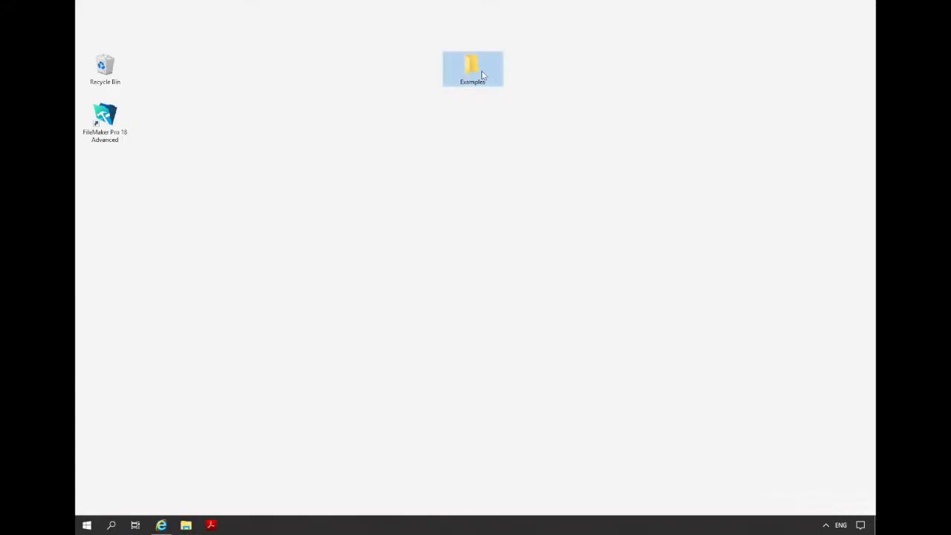
Step: From the desktop Examples folder, launch the Barcode Generation database in the Barcode subfolder
double_click(472, 66)
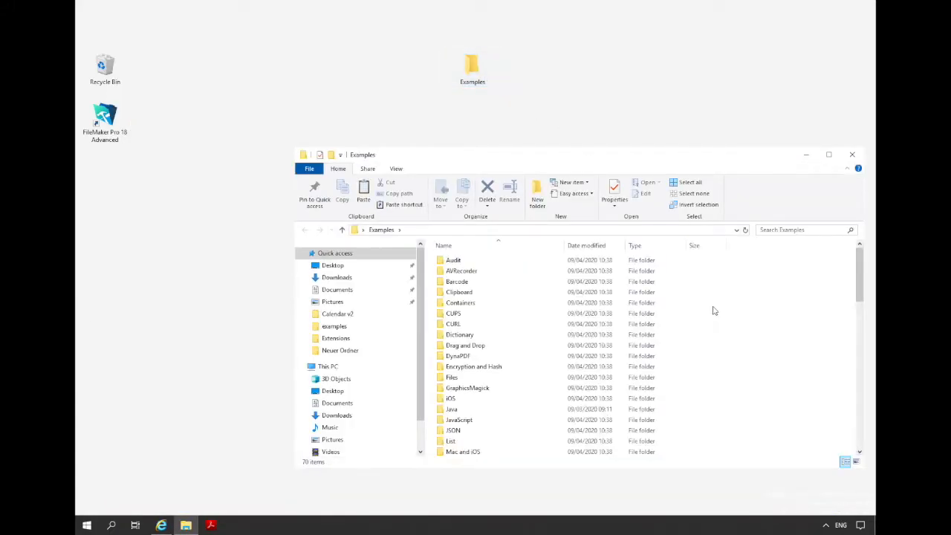
click(458, 281)
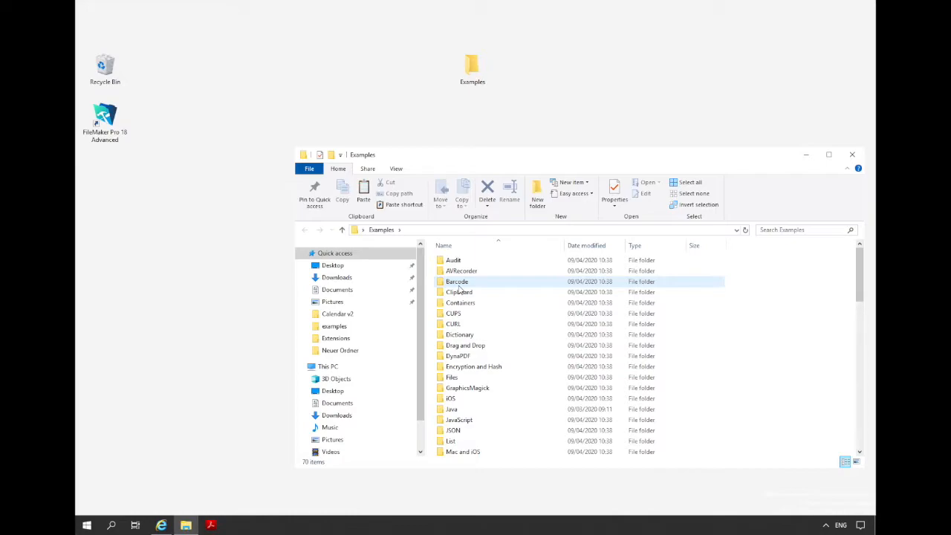
double_click(458, 281)
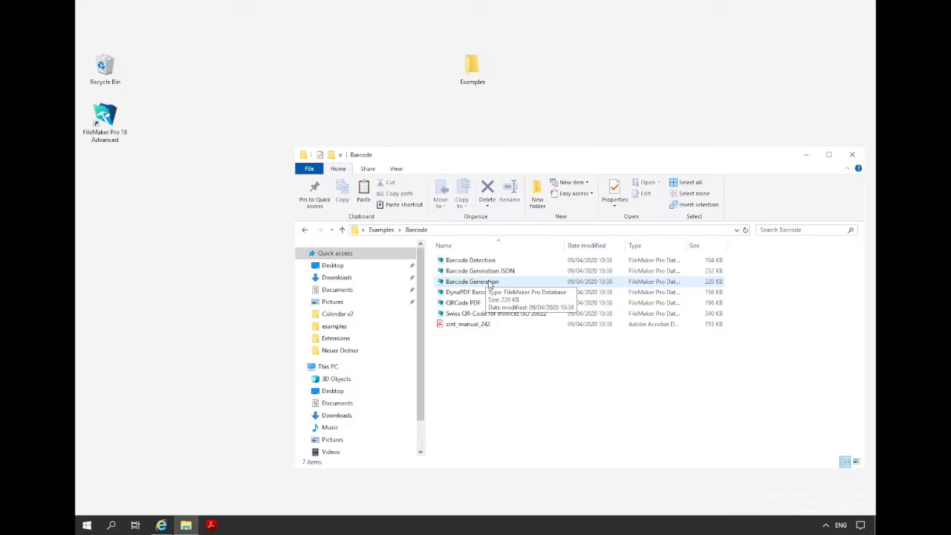
click(472, 282)
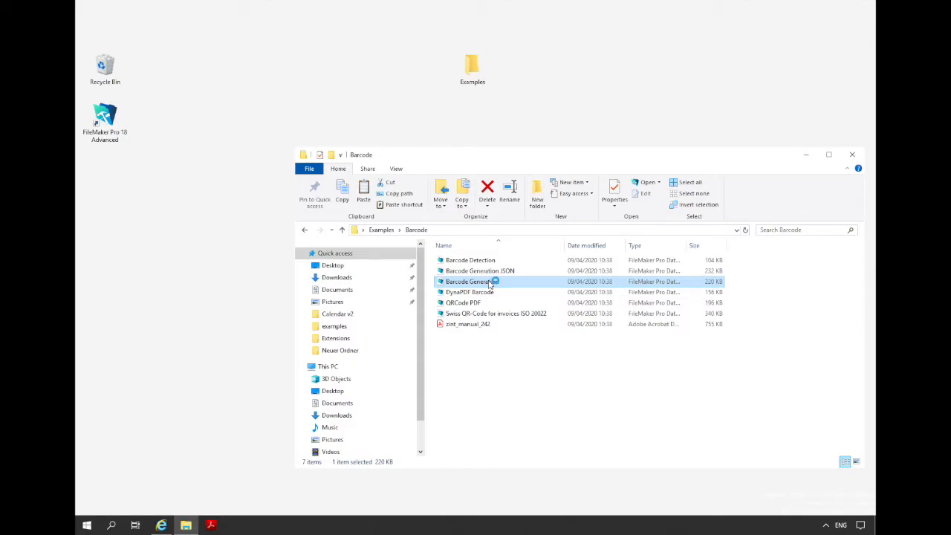
double_click(472, 281)
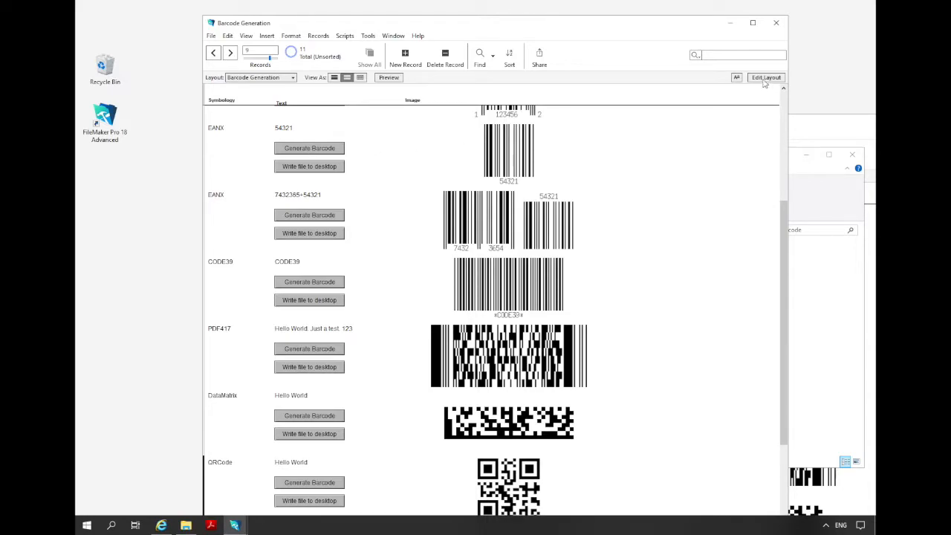
Step: Enter Layout mode and confirm in Button Setup that Generate Barcode performs the Run script
click(766, 78)
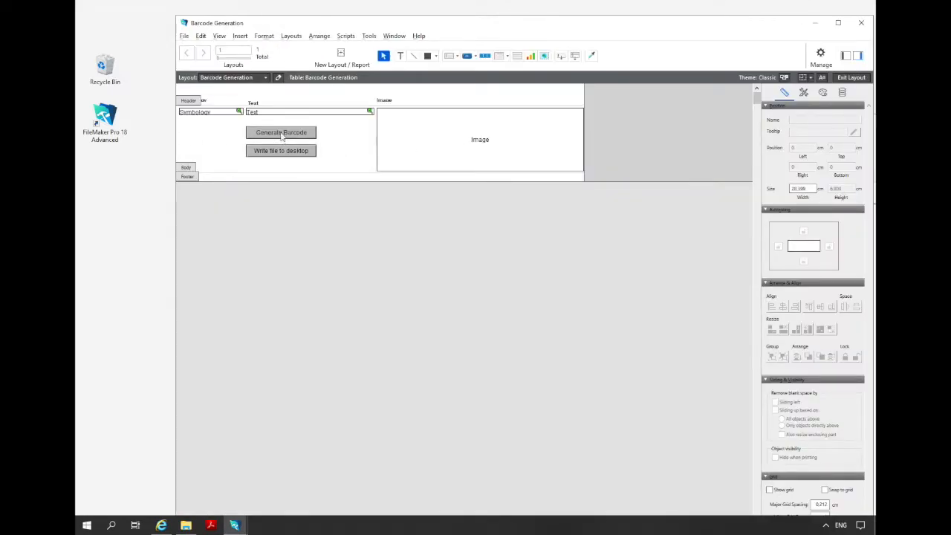
double_click(281, 130)
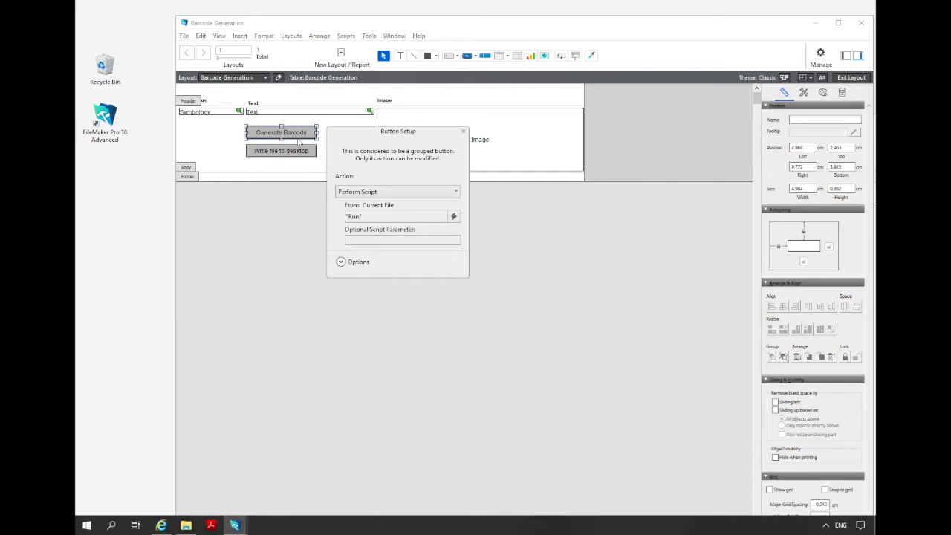
click(395, 217)
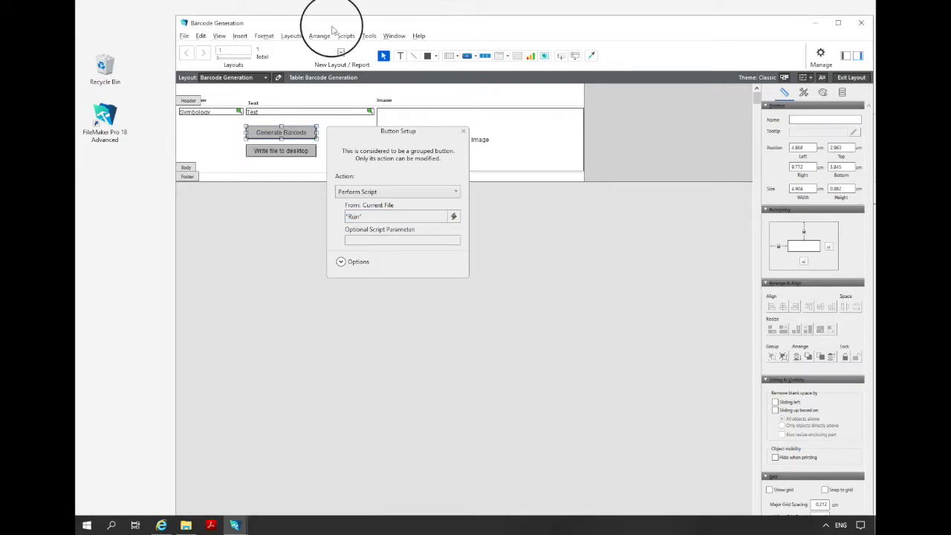
click(464, 130)
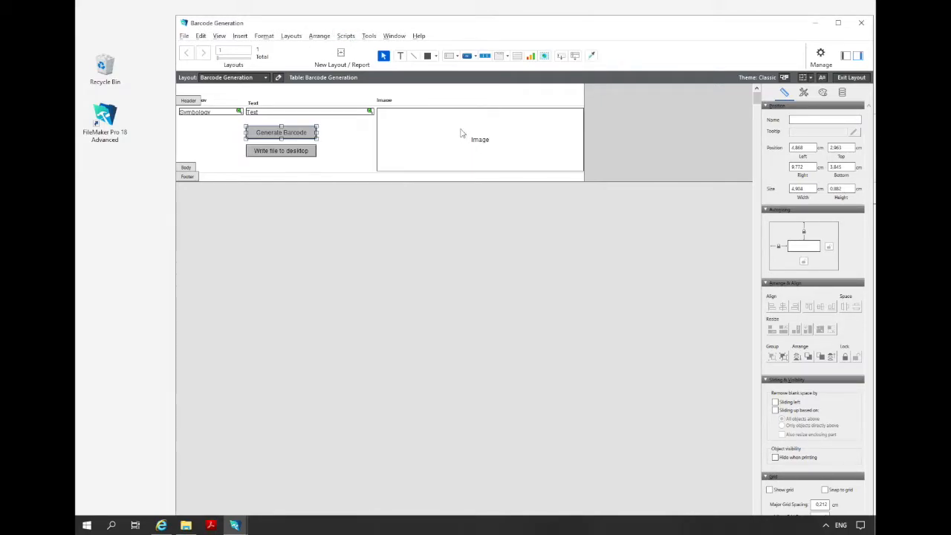
click(344, 36)
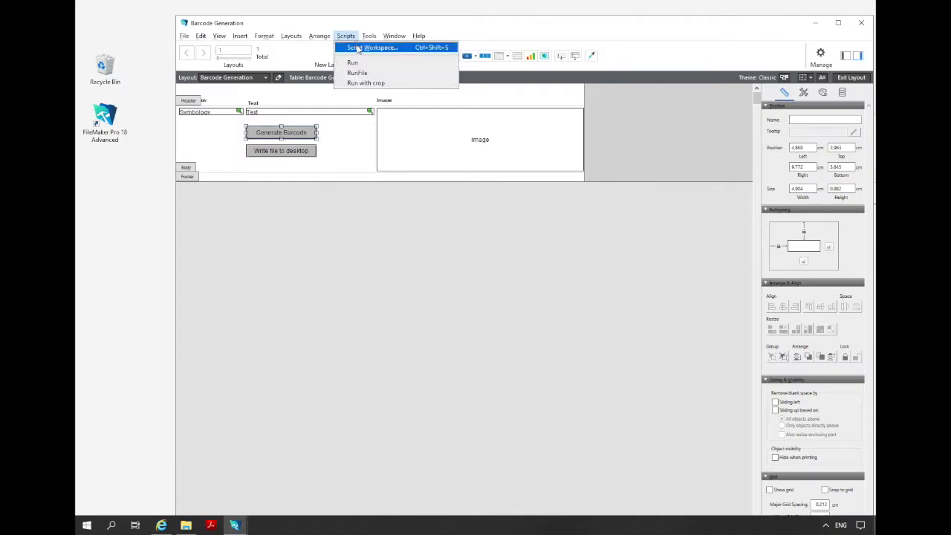
Step: In Script Workspace read the Run script, marking its image cleanup step, then select RunFile
click(373, 46)
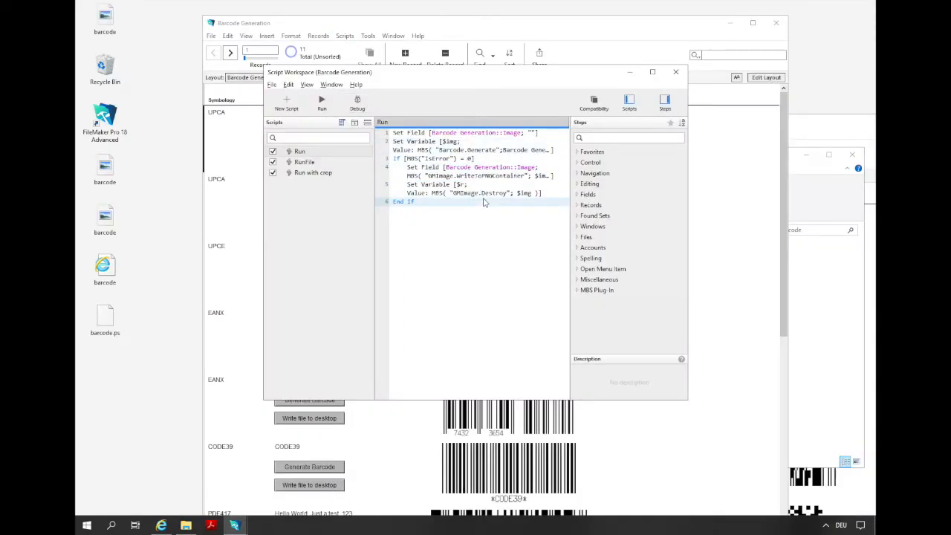
click(475, 133)
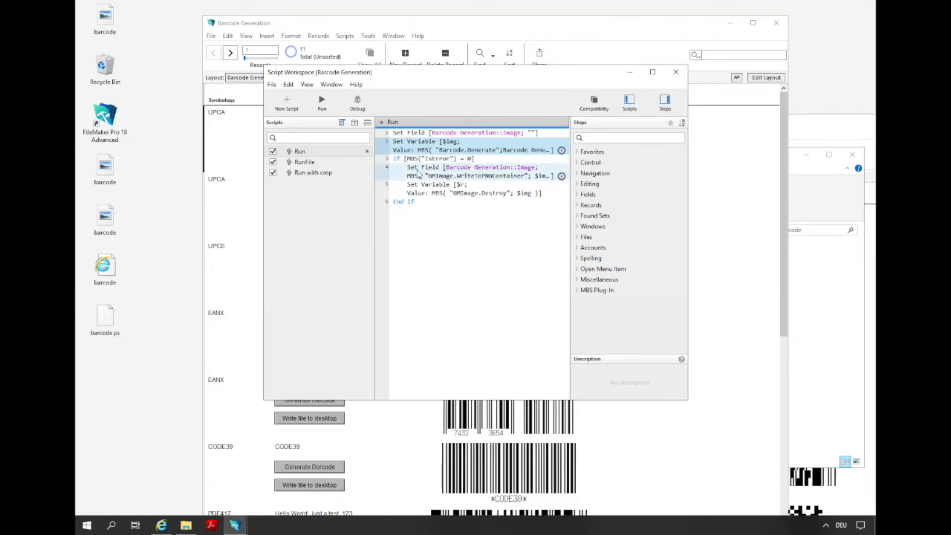
click(431, 185)
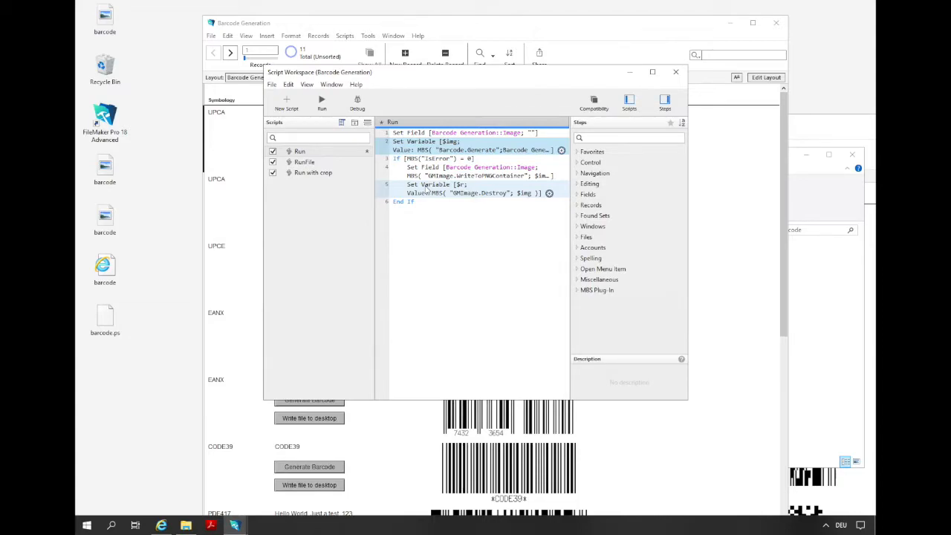
click(305, 162)
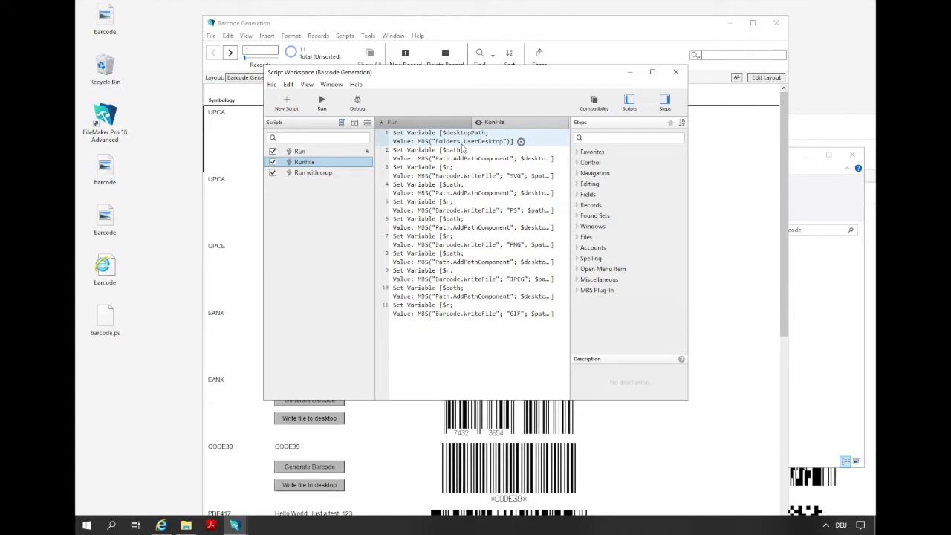
Step: Read through the RunFile script's steps that write barcode files to the desktop
click(472, 279)
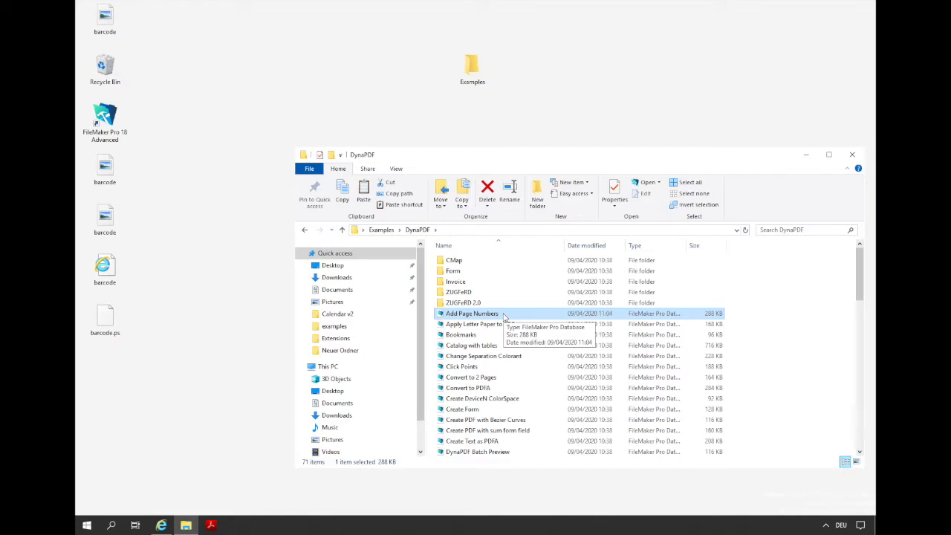
Step: Scroll the DynaPDF examples file list toward Add Page Numbers
scroll(down, 3)
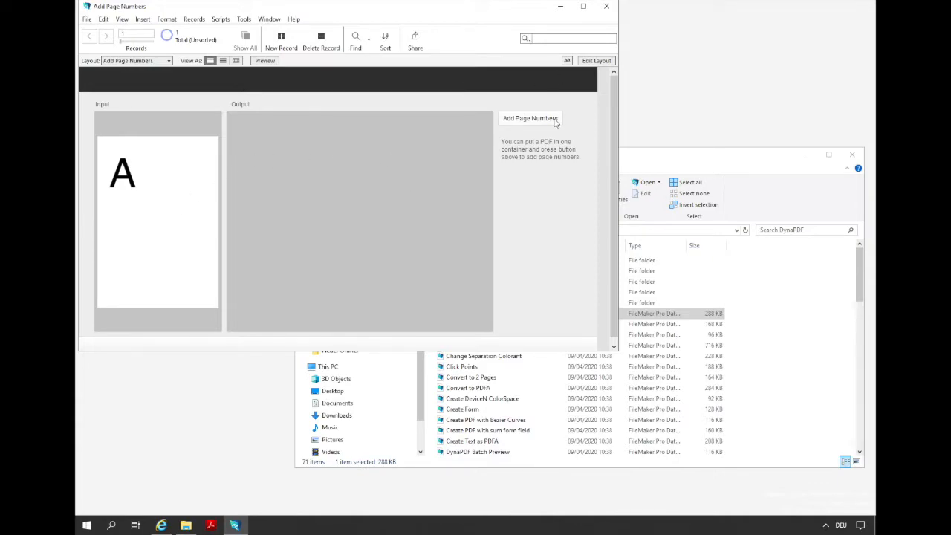
mouse_move(175, 189)
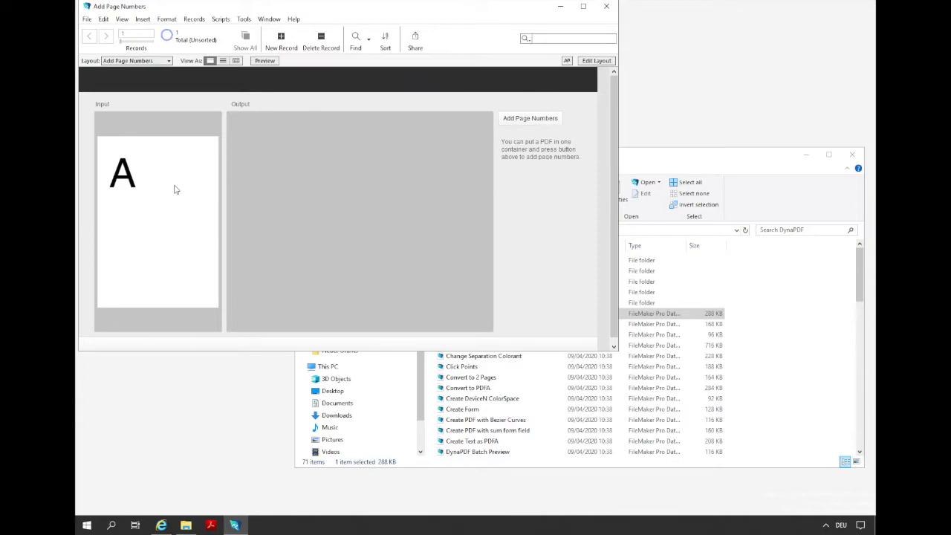
mouse_move(217, 169)
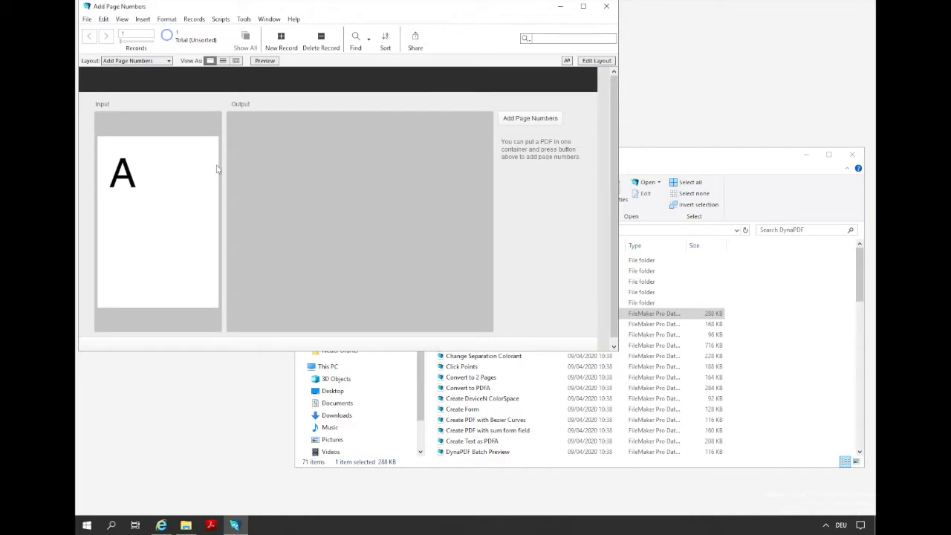
mouse_move(289, 196)
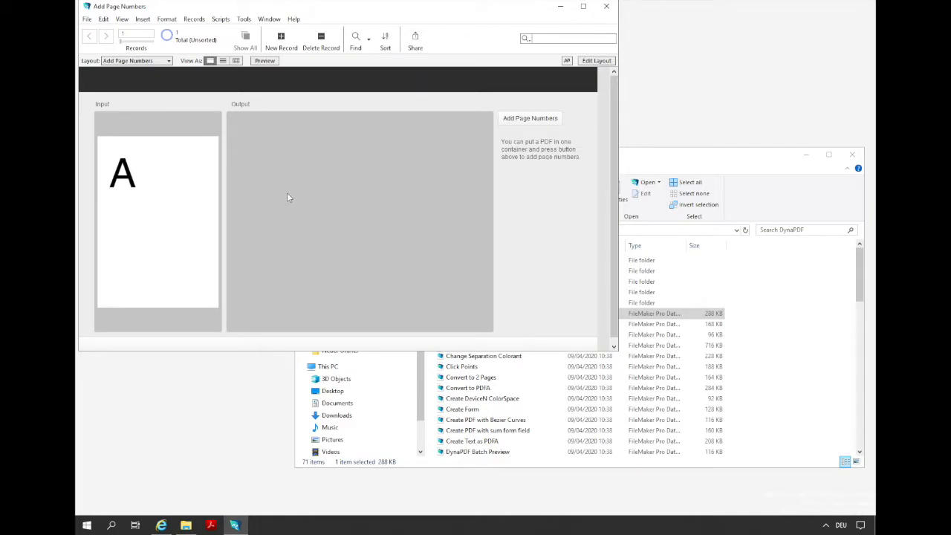
mouse_move(379, 253)
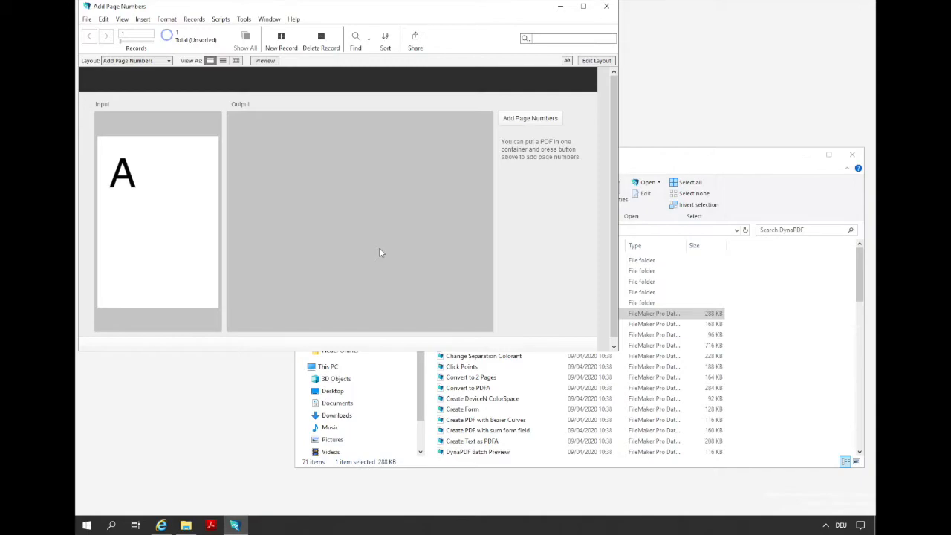
mouse_move(384, 262)
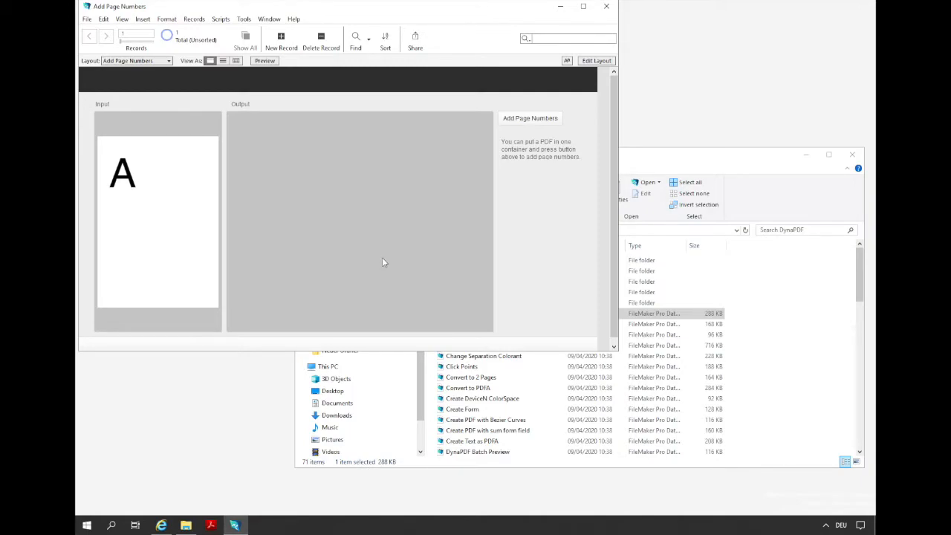
Step: Bring up the Scripts menu over the Add Page Numbers layout
click(220, 18)
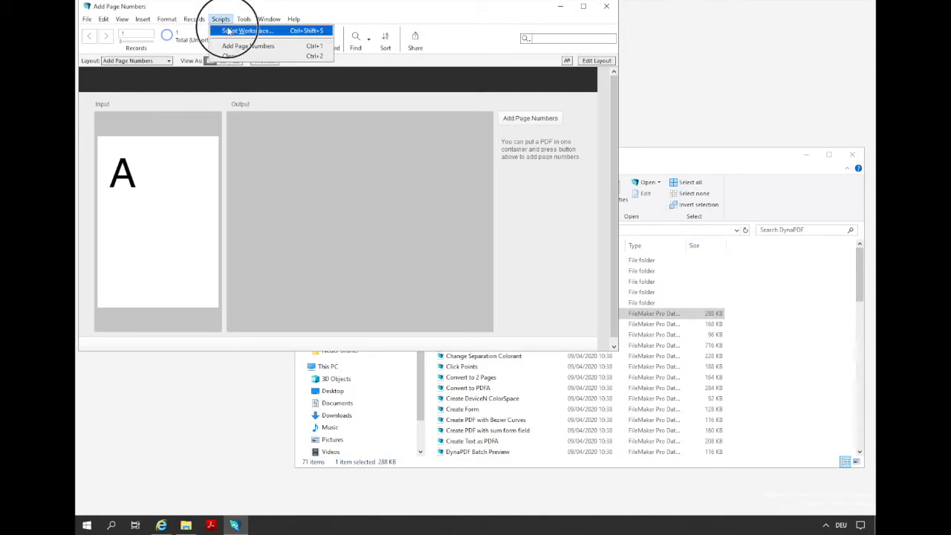
Step: In Script Workspace view the InitDynaPDF script and then the one-step Clear script
click(247, 29)
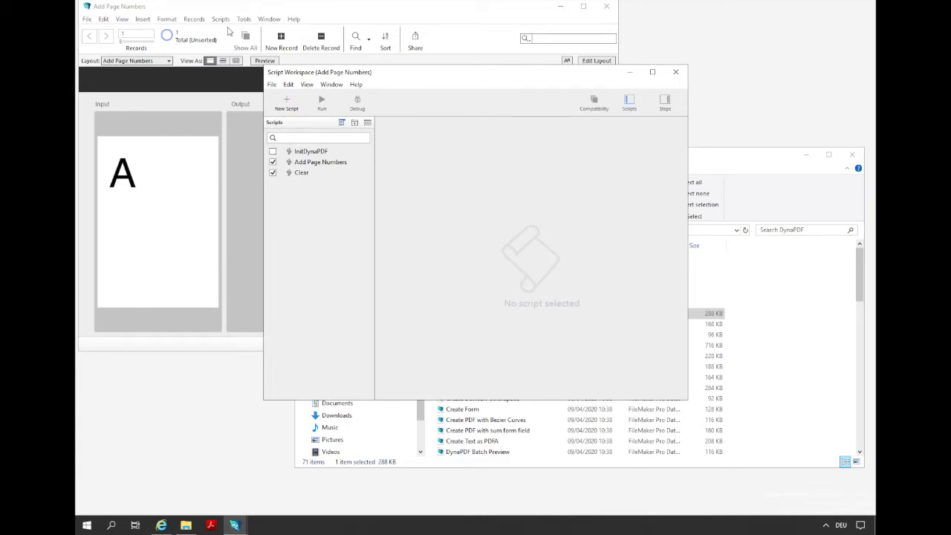
click(311, 152)
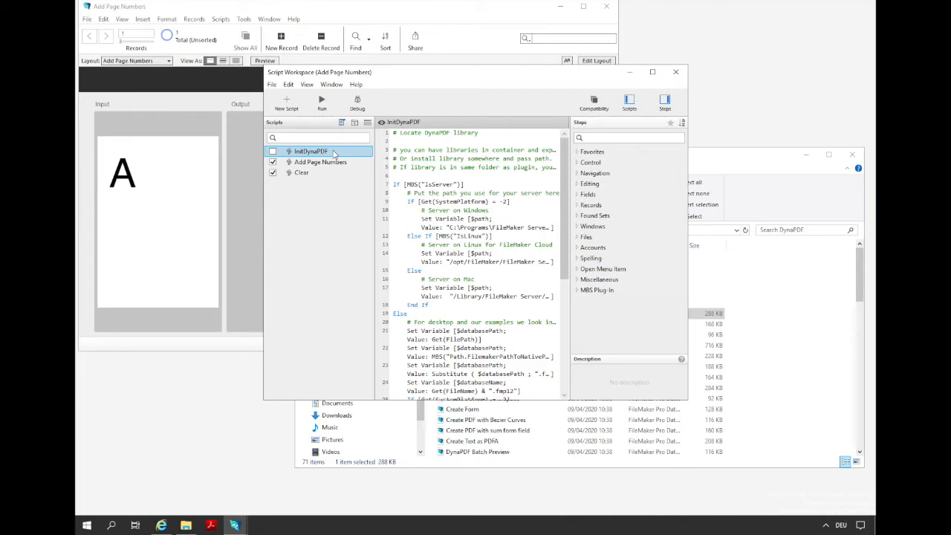
click(302, 172)
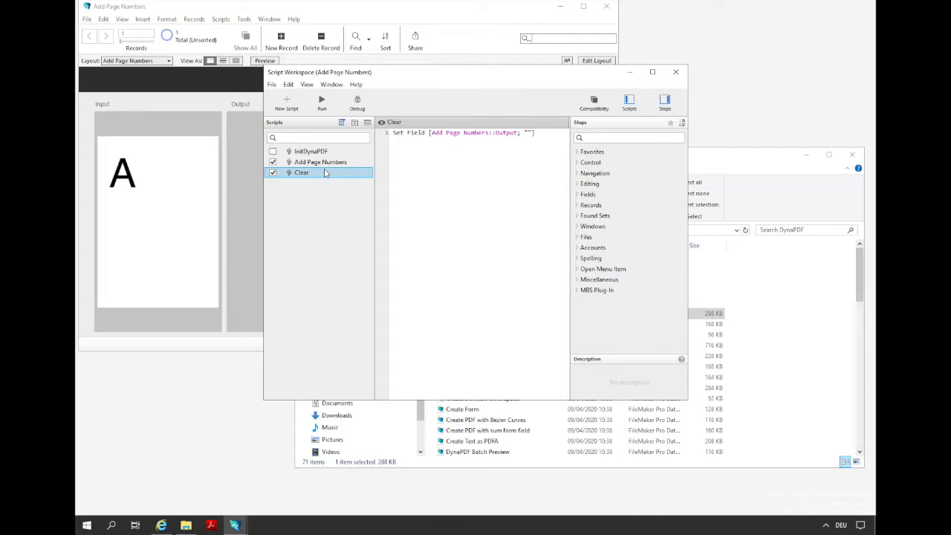
click(321, 162)
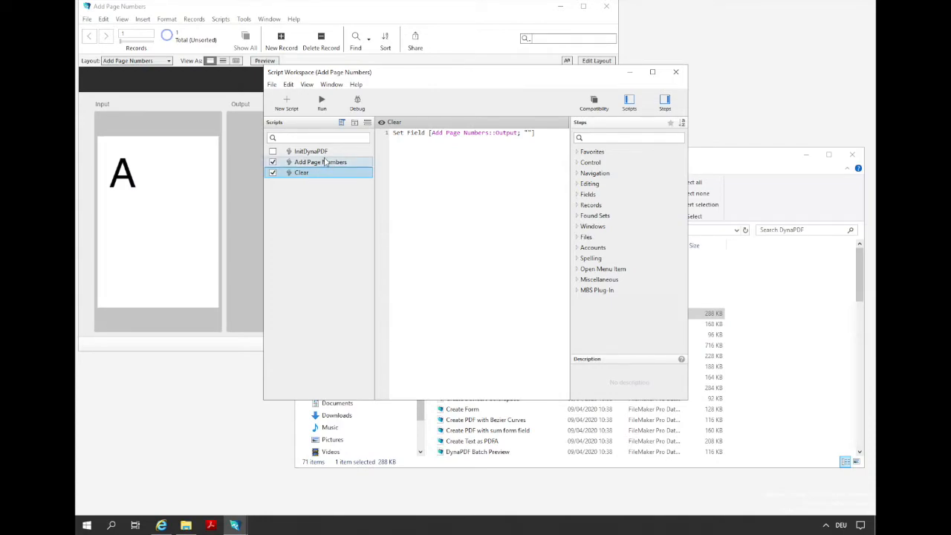
Step: Review the Add Page Numbers script down to the page loop with the WriteTextEx step
click(321, 162)
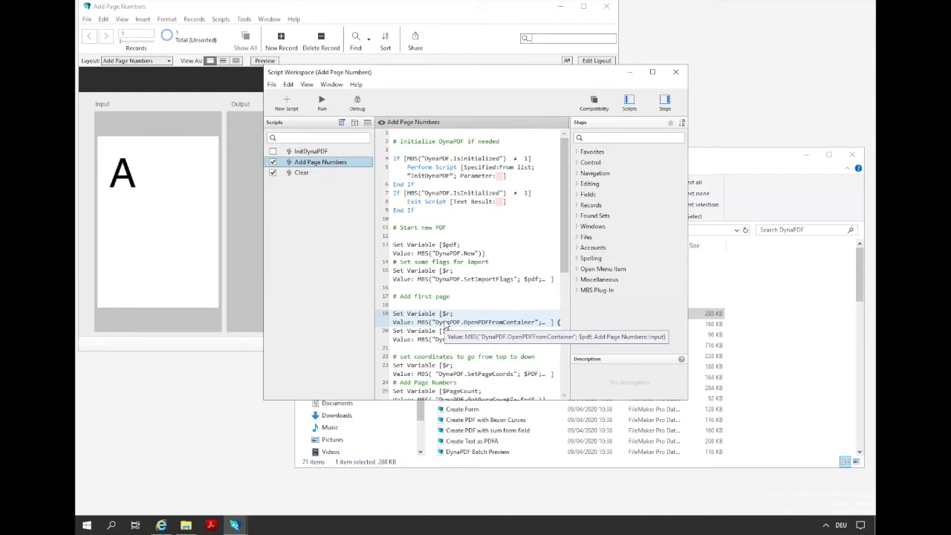
scroll(down, 3)
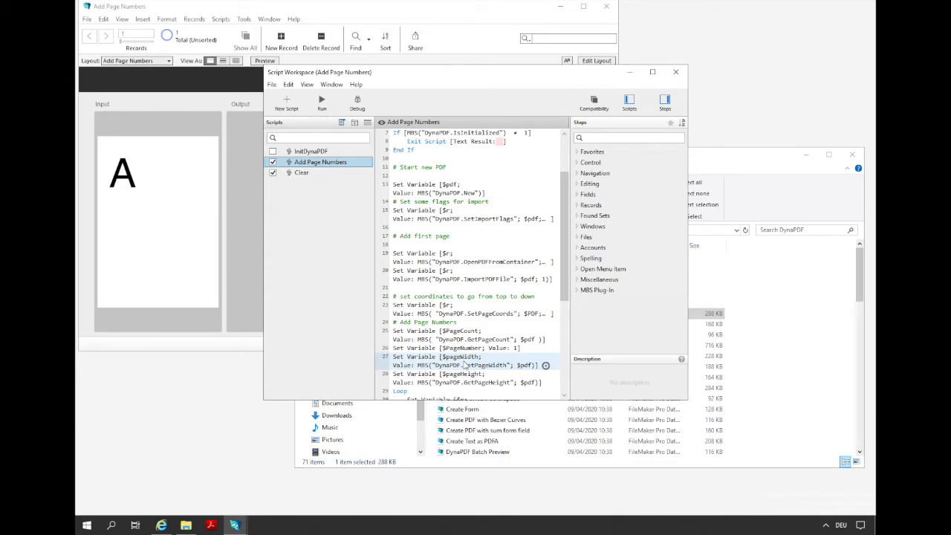
scroll(down, 3)
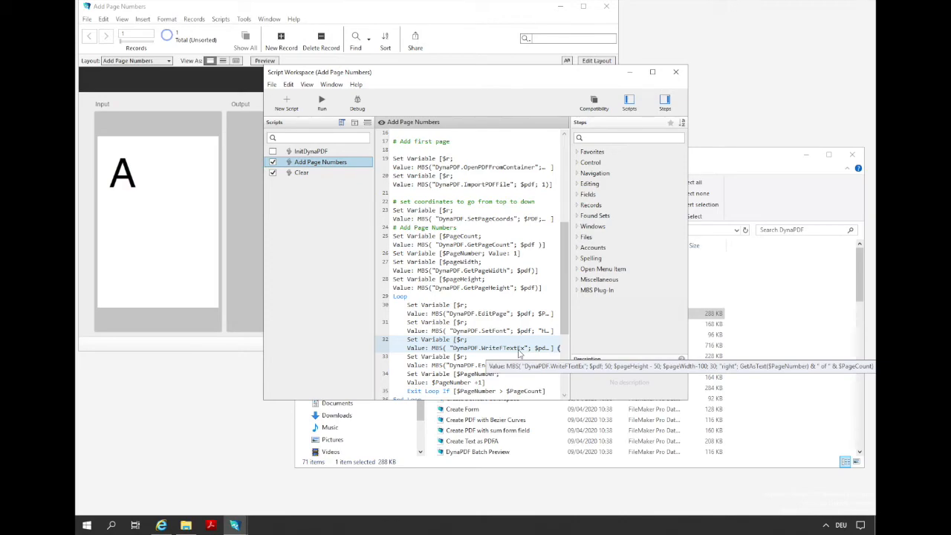
Step: Inspect the Set Variable WriteTextEx options, read to the PDF save, and return to the layout
double_click(475, 347)
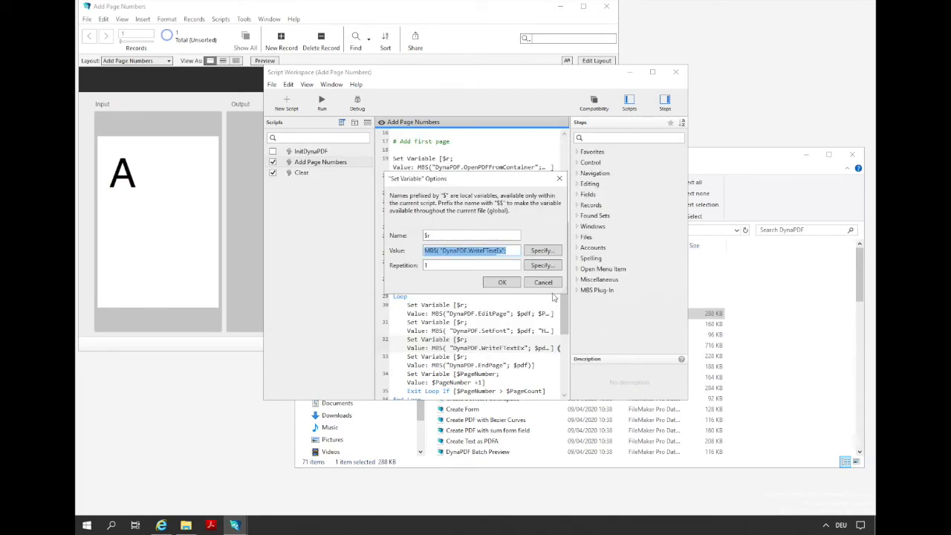
click(502, 282)
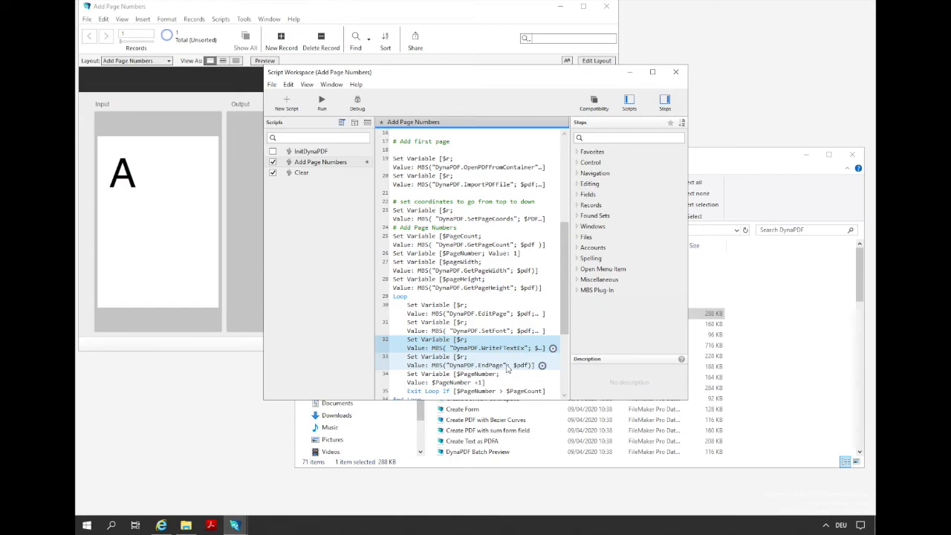
scroll(down, 3)
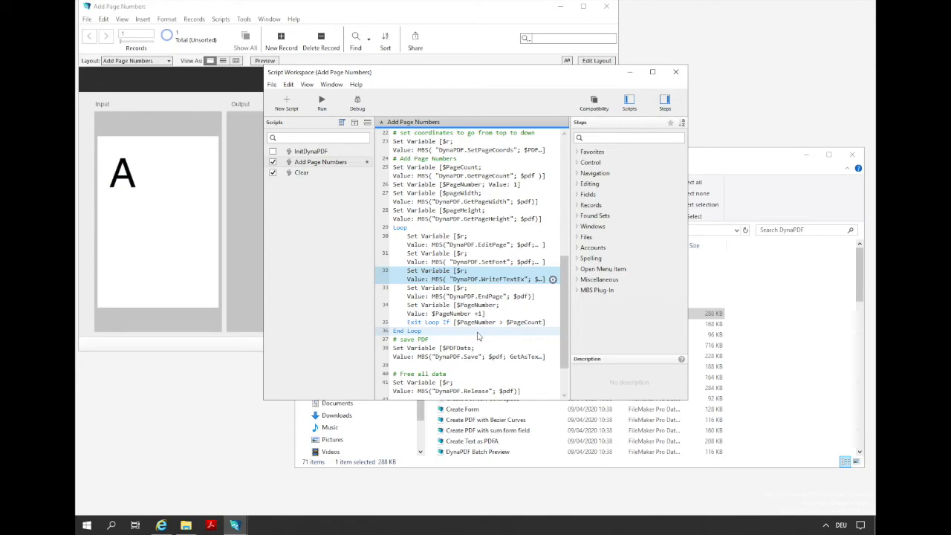
mouse_move(483, 333)
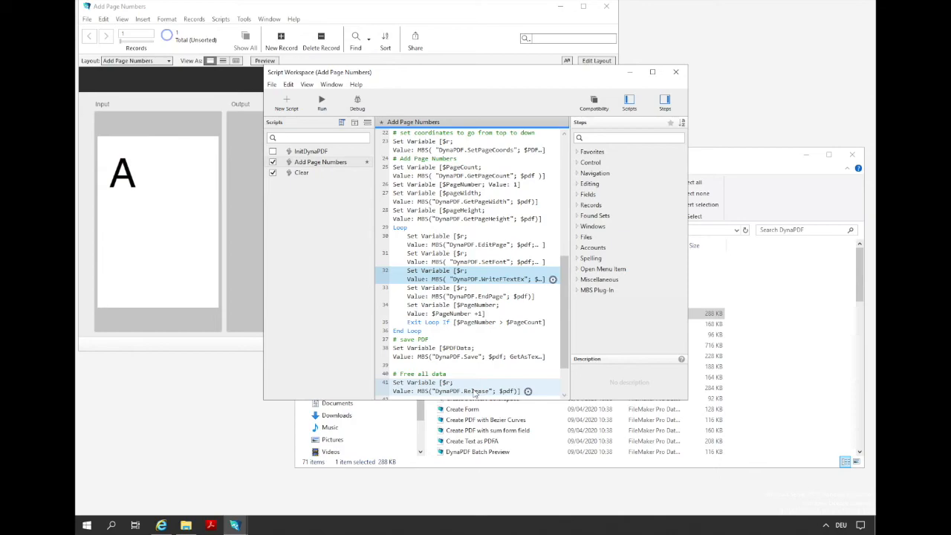
mouse_move(474, 392)
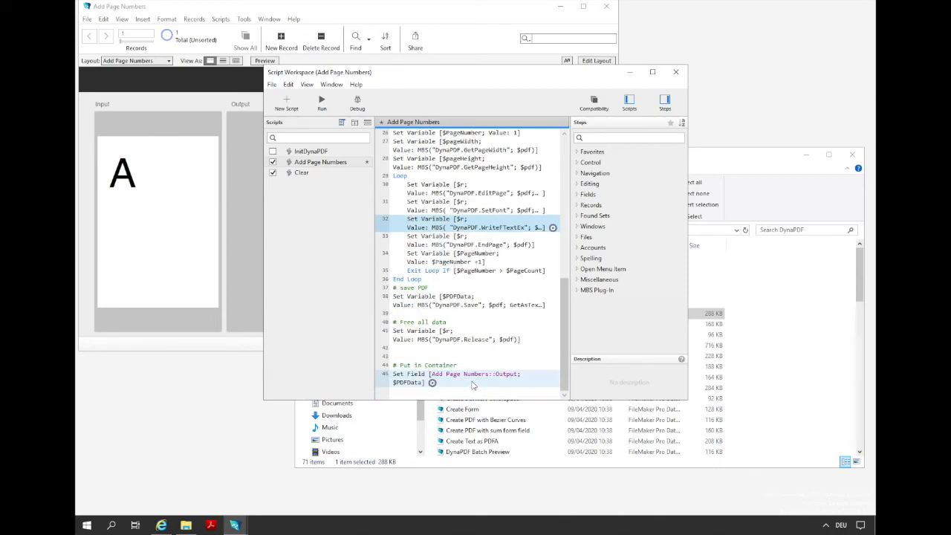
click(674, 71)
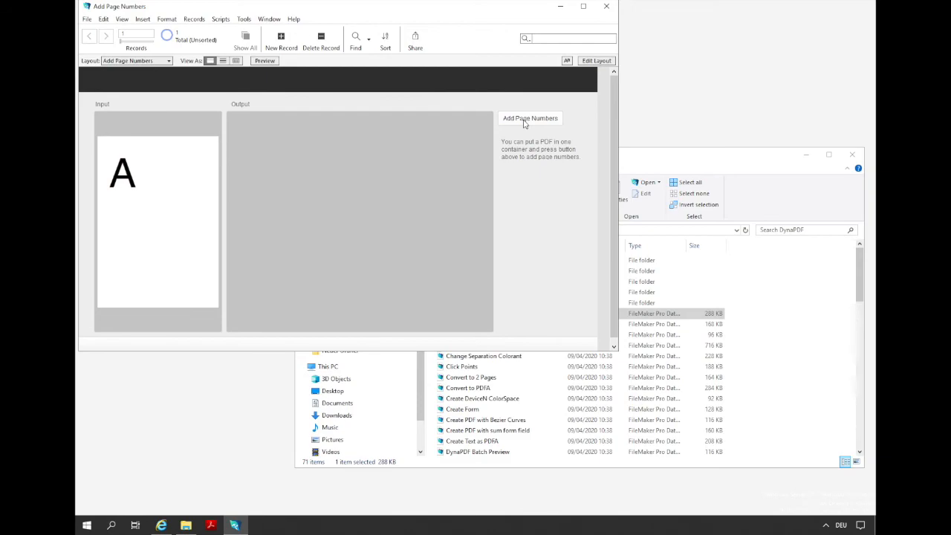
Step: Run Add Page Numbers so the Output panel shows the letter A PDF with a page number
click(529, 119)
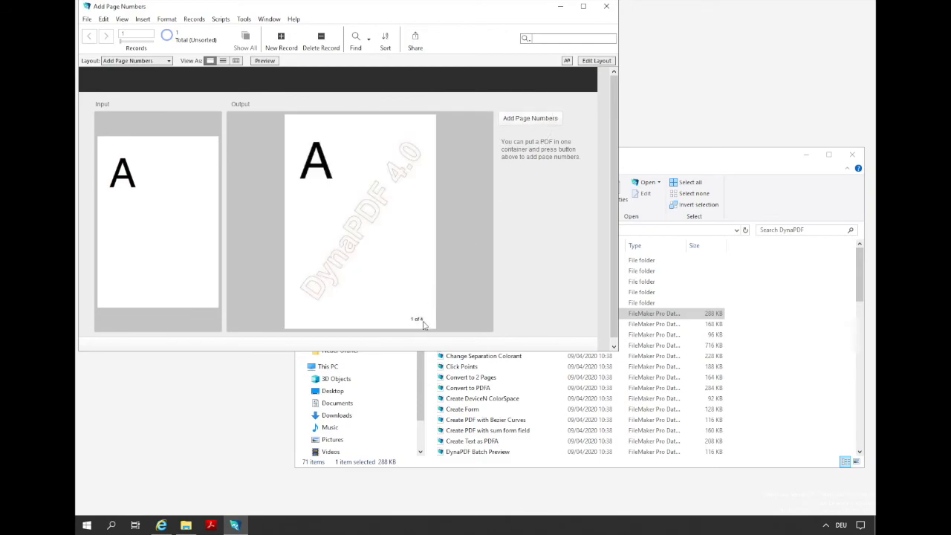
mouse_move(446, 312)
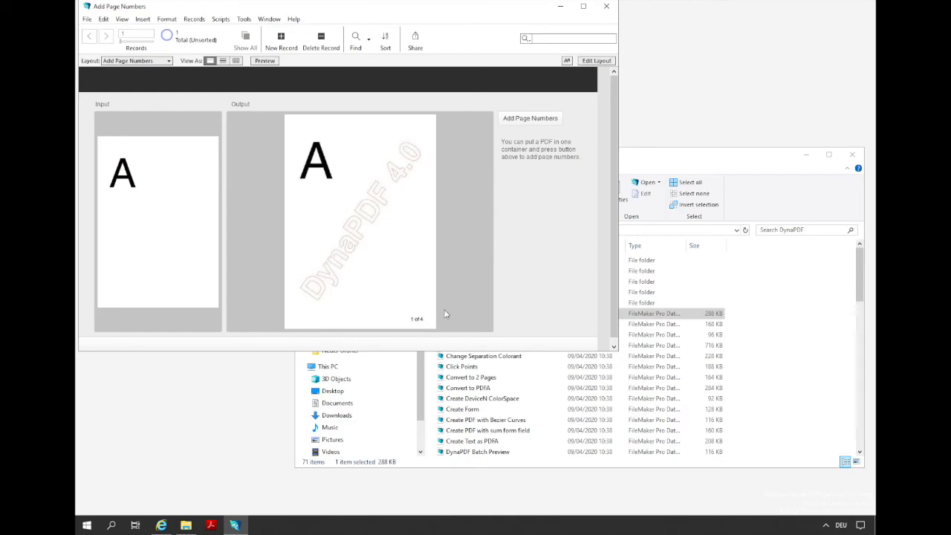